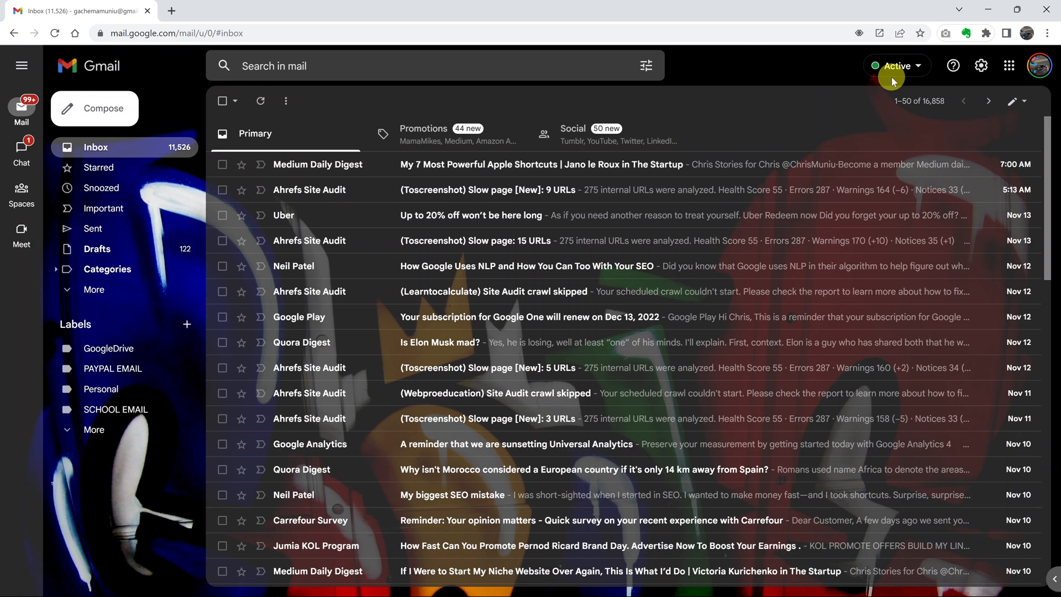
mouse_move(832, 86)
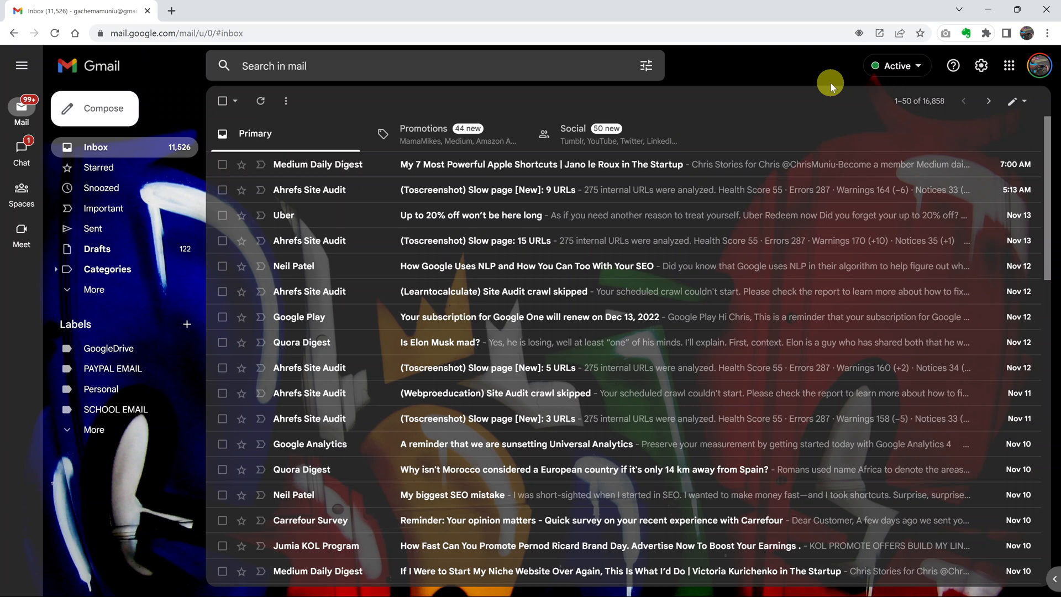
mouse_move(21, 157)
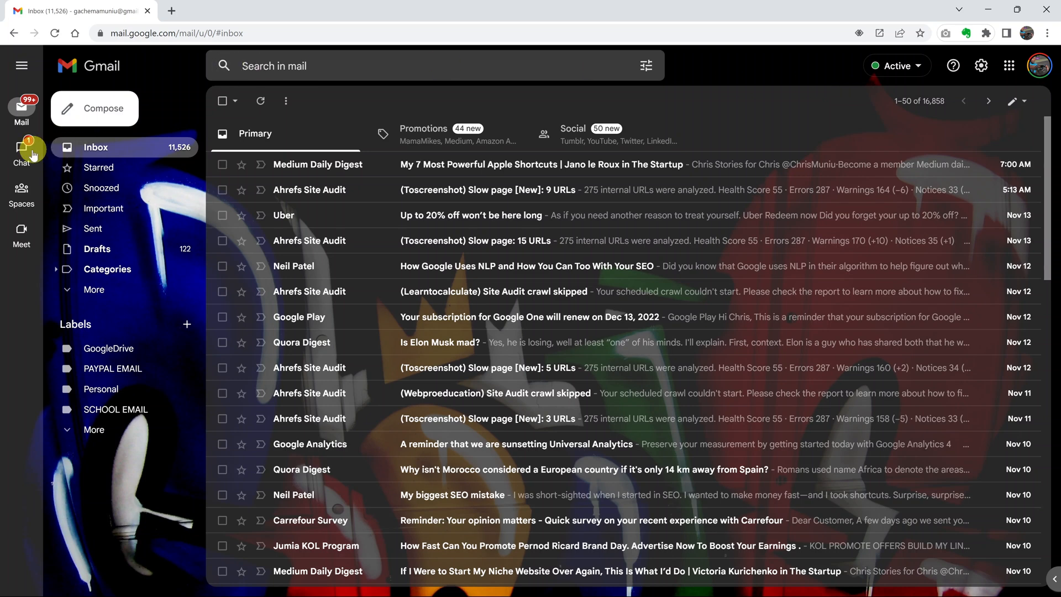
Switch between the Chat and Mail views in the left rail
click(20, 154)
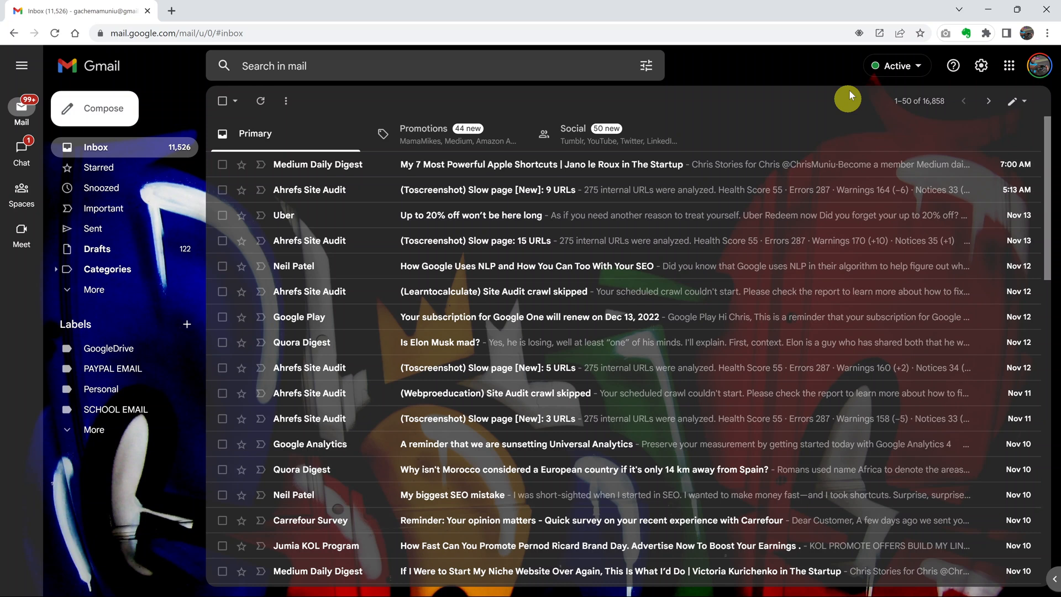
mouse_move(882, 82)
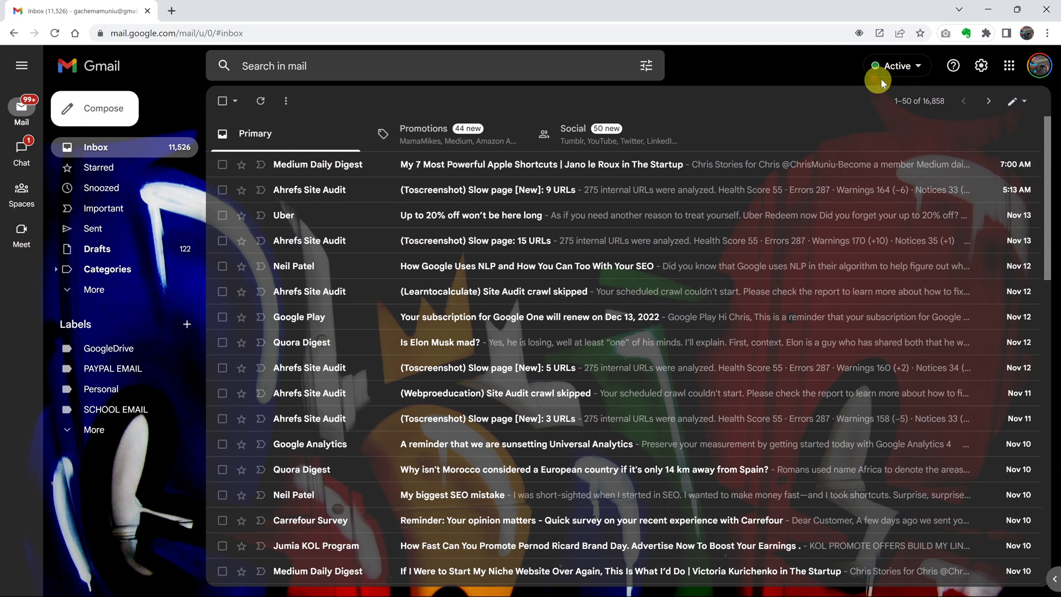
mouse_move(837, 75)
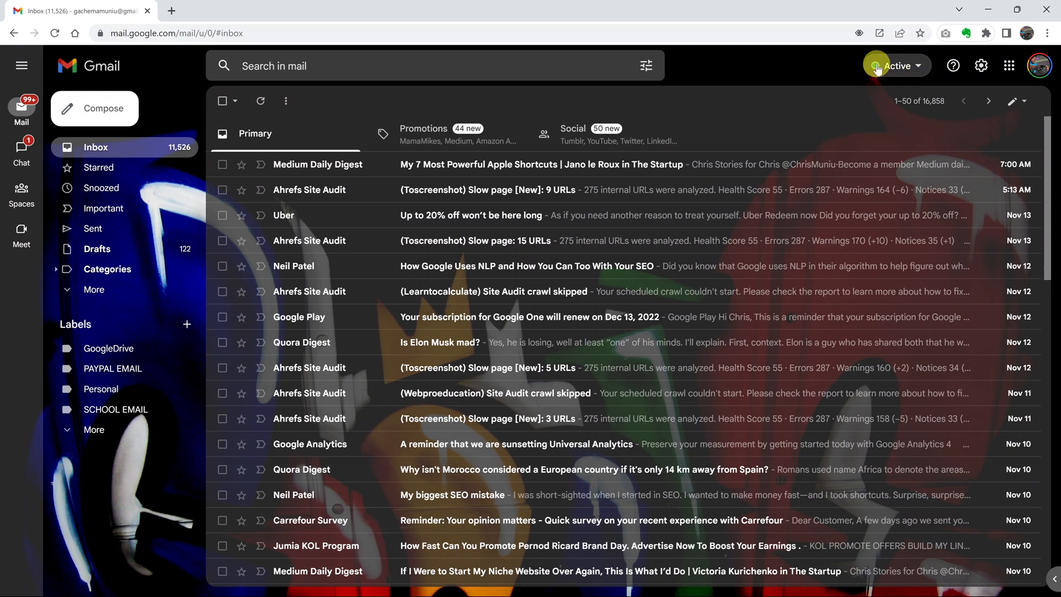
mouse_move(802, 75)
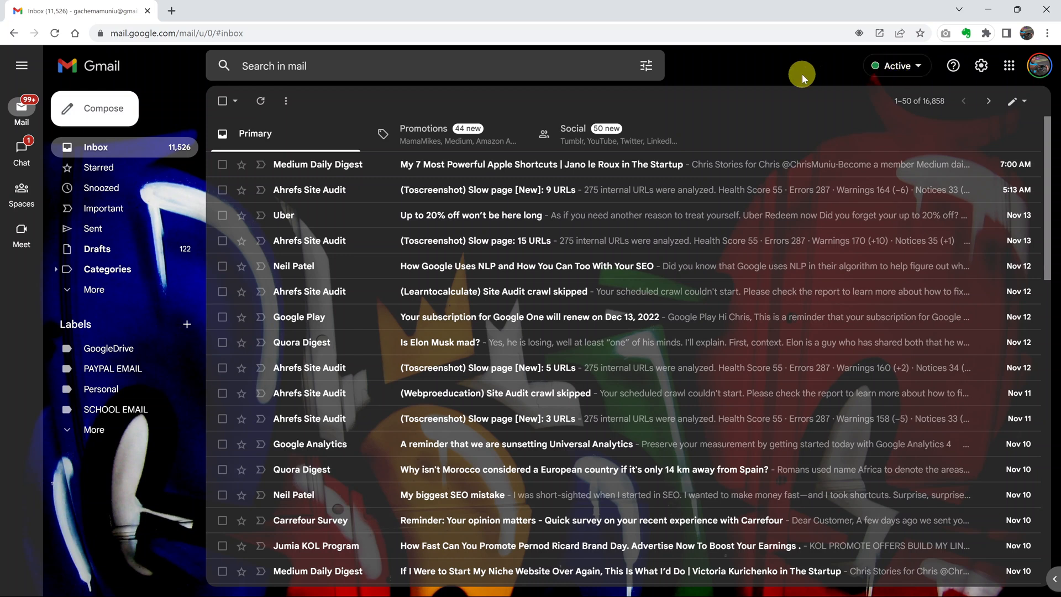
click(21, 157)
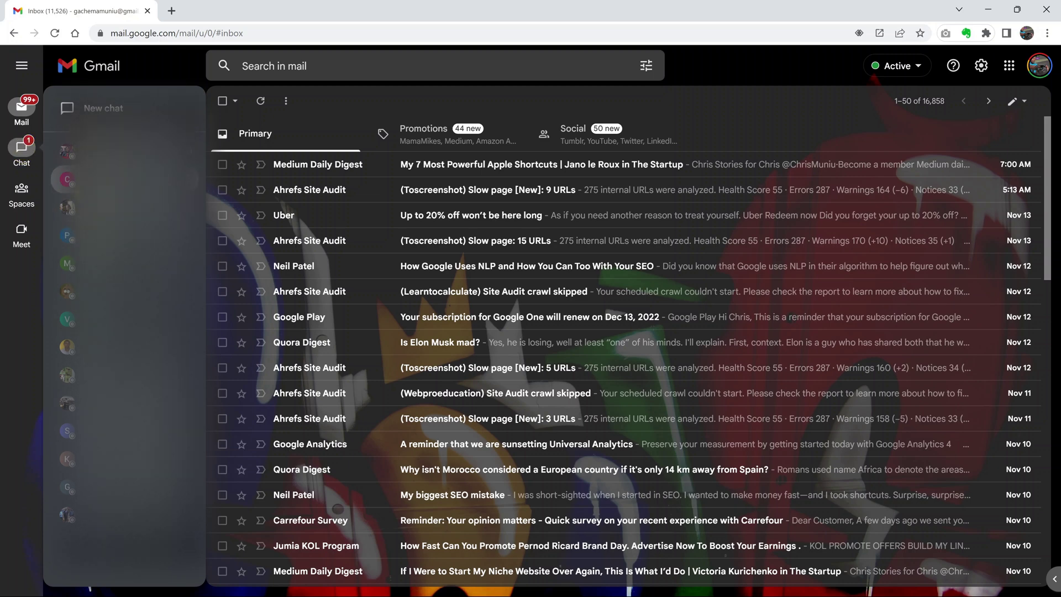
click(21, 64)
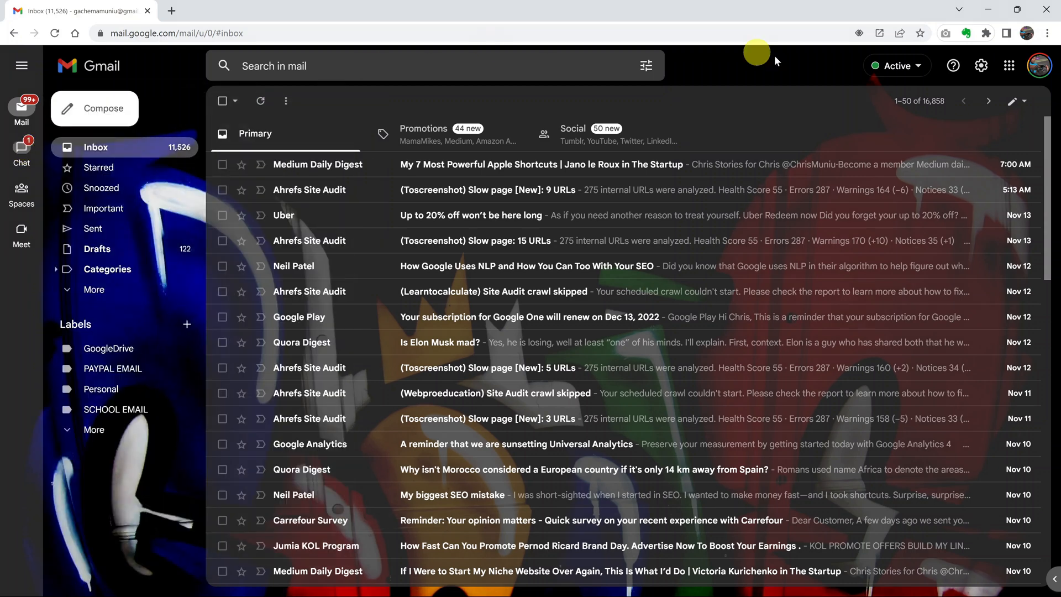
mouse_move(796, 72)
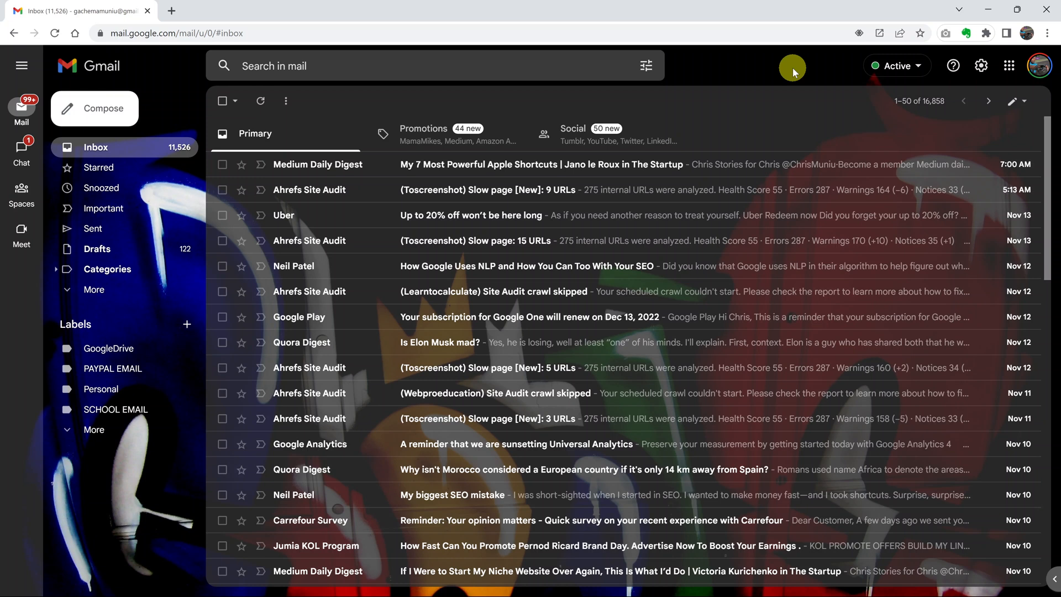
mouse_move(800, 70)
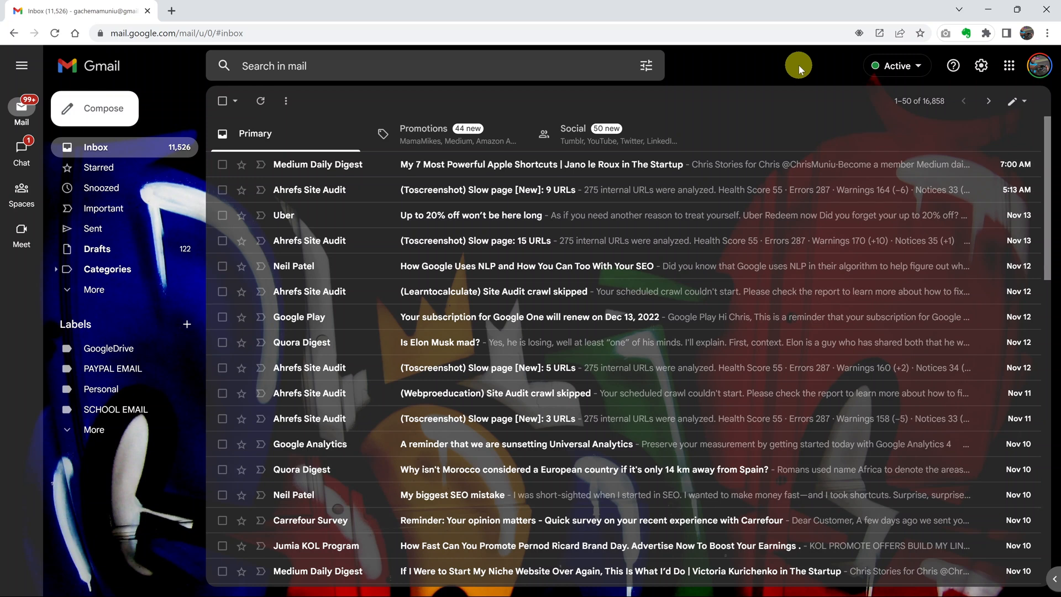
mouse_move(811, 88)
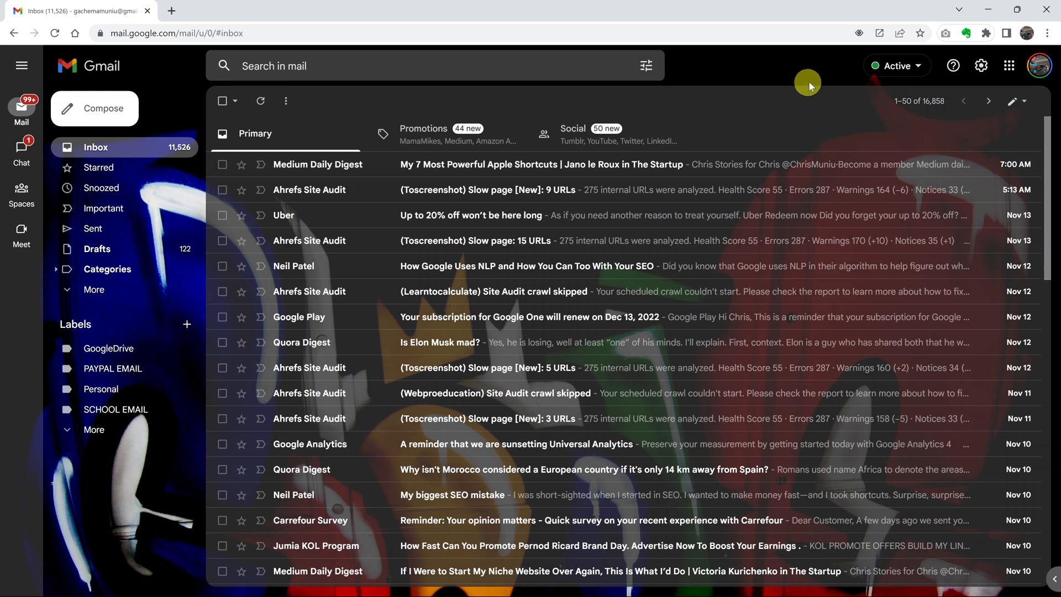
Set the chat status to Away and show the chat conversations list
click(917, 67)
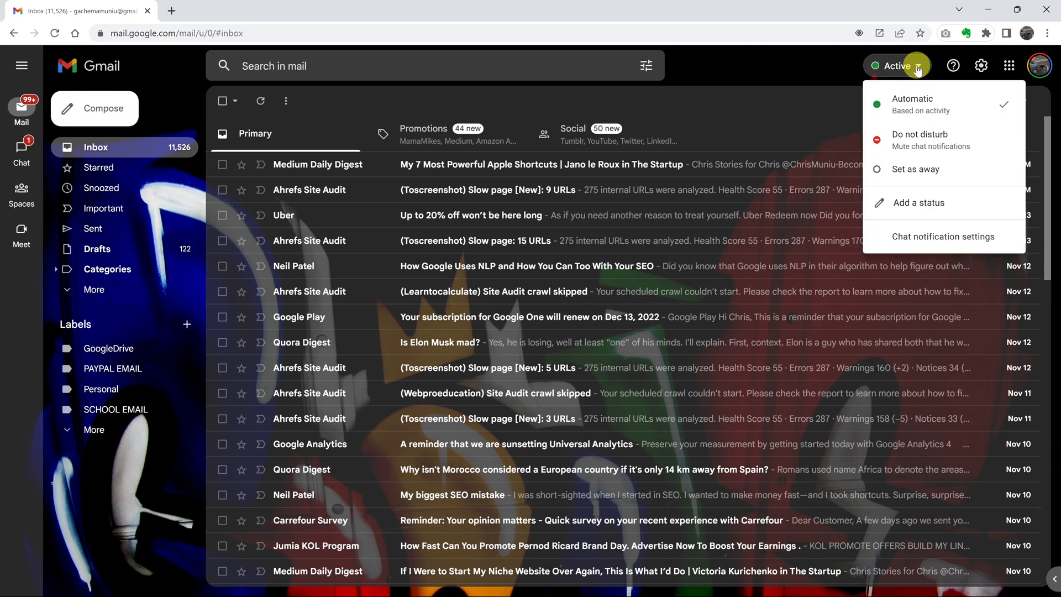
mouse_move(902, 169)
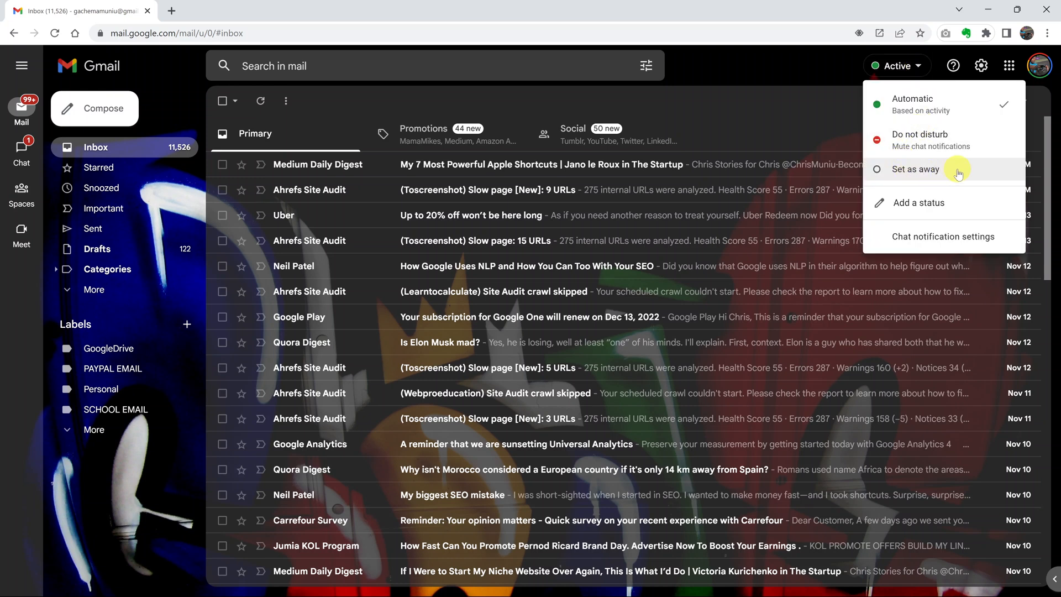
click(916, 169)
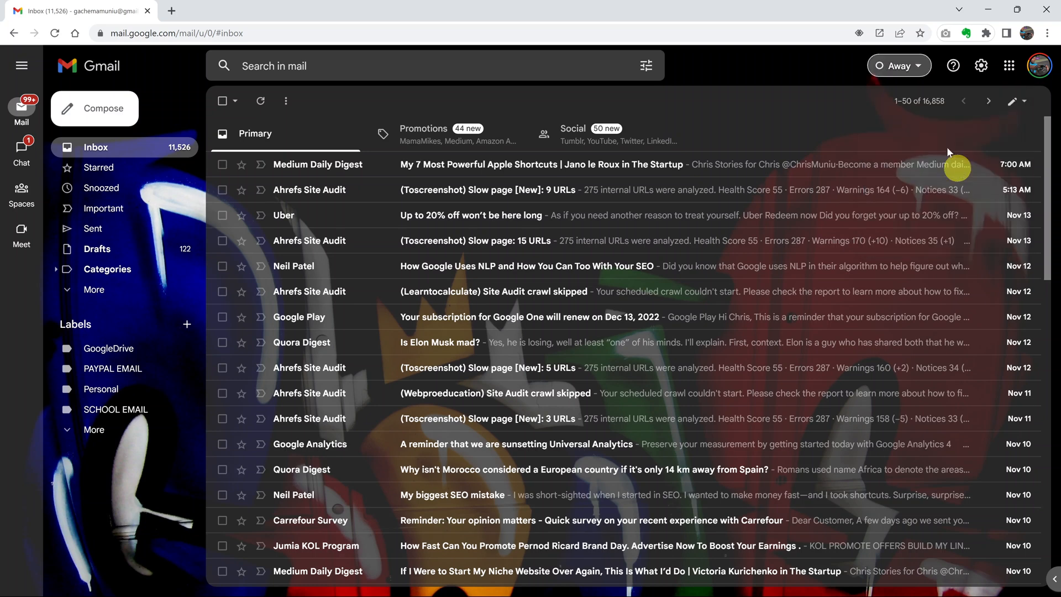
click(21, 150)
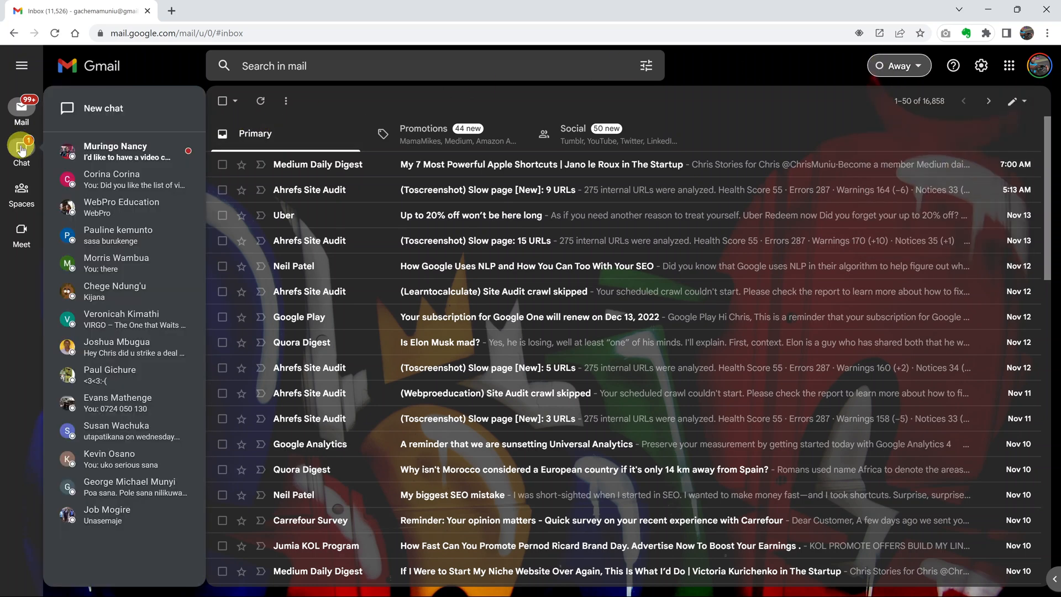